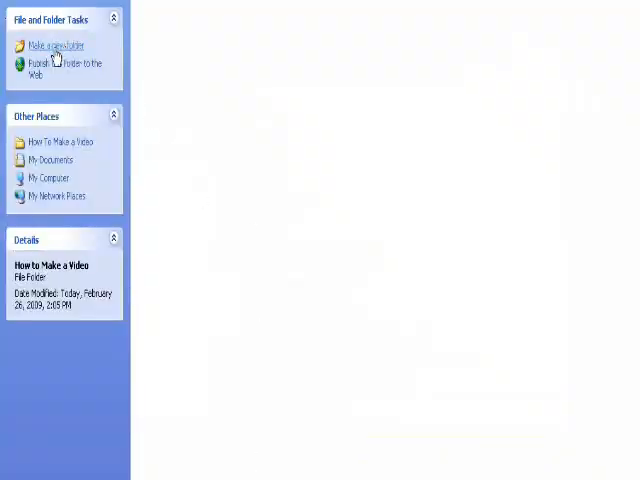
# Create a new folder named 'How To Make A Video Project'
pyautogui.click(56, 44)
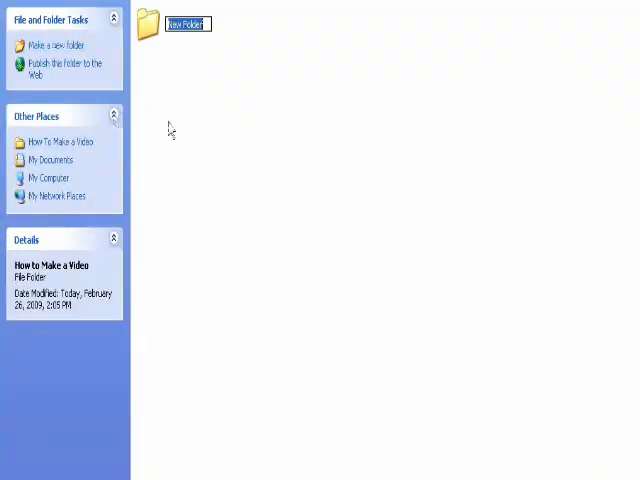
pyautogui.write('How To Make A Video Project')
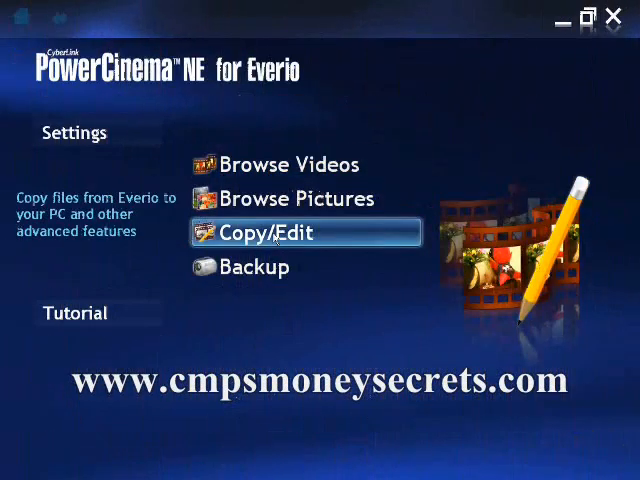
# Copy all nine Everio camcorder clips to C:\MyWorks\EverioCopy via Copy/Advanced features
pyautogui.click(304, 232)
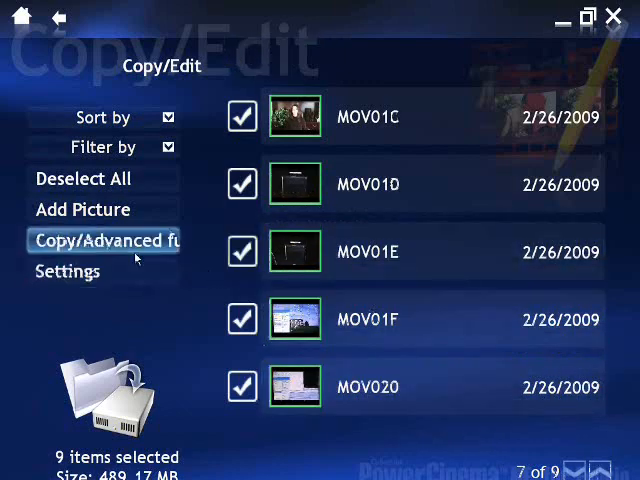
pyautogui.click(104, 240)
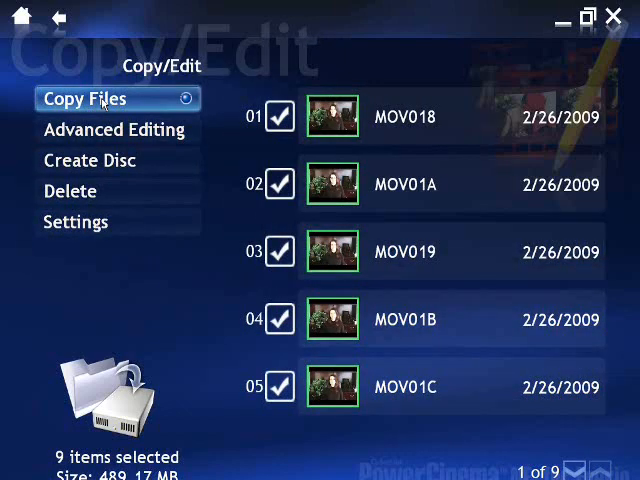
pyautogui.click(84, 98)
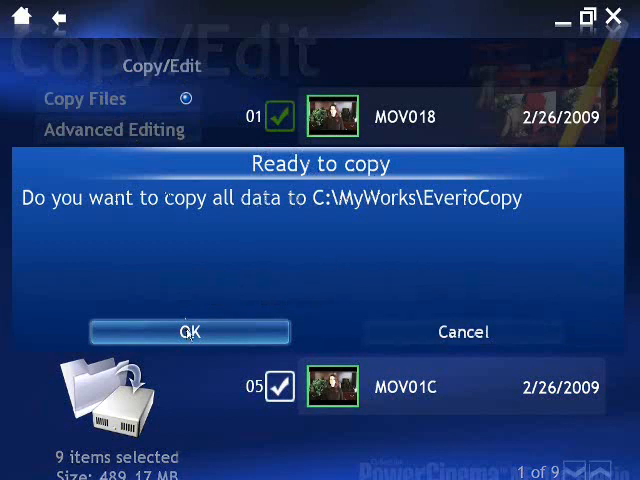
pyautogui.click(190, 332)
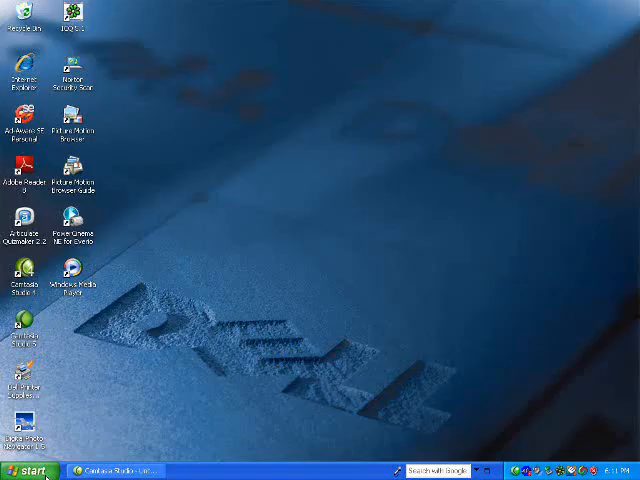
# Search Google in Internet Explorer for 'Windows Movie Maker Free Download'
pyautogui.click(30, 470)
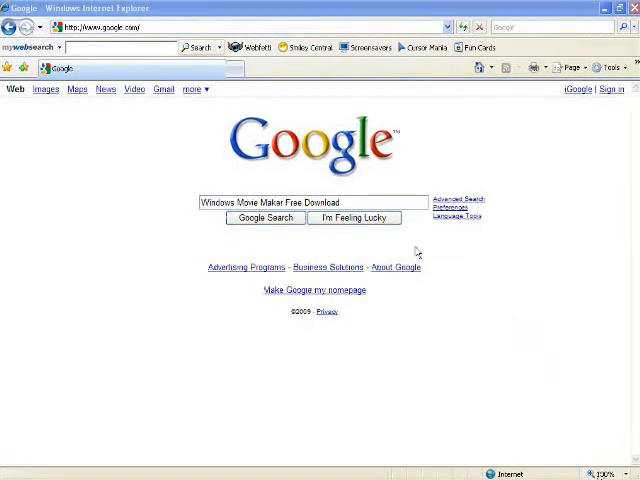
pyautogui.click(264, 218)
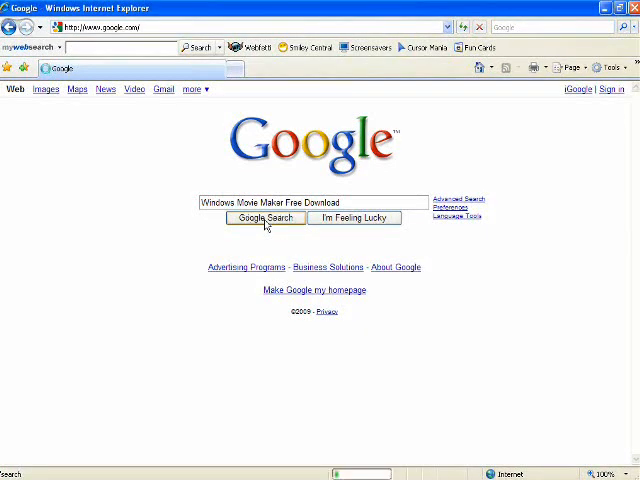
pyautogui.click(264, 218)
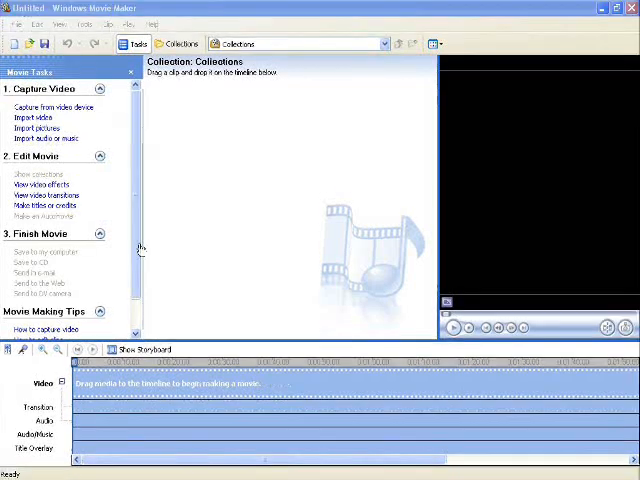
# Save the untitled Movie Maker project through File > Save Project
pyautogui.click(14, 24)
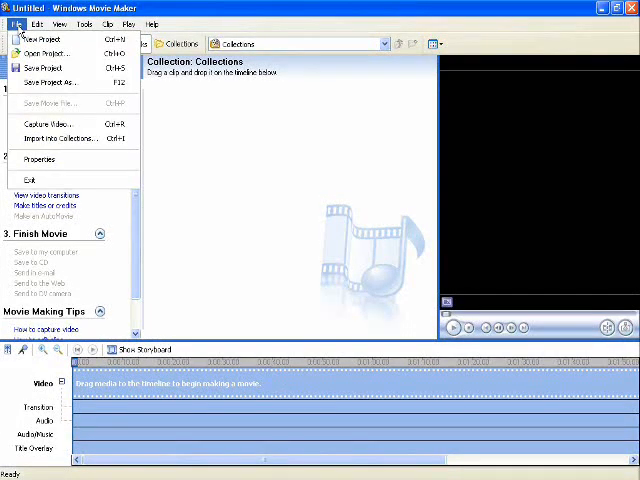
pyautogui.click(50, 80)
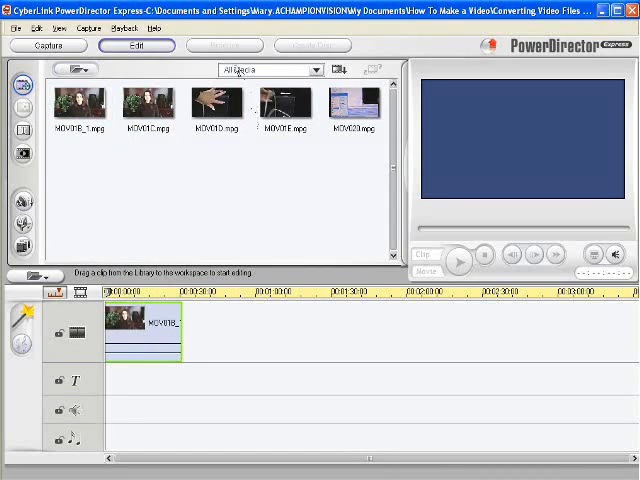
# Produce the timeline clip as an AVI movie, accepting the wide-screen profile warning
pyautogui.click(224, 44)
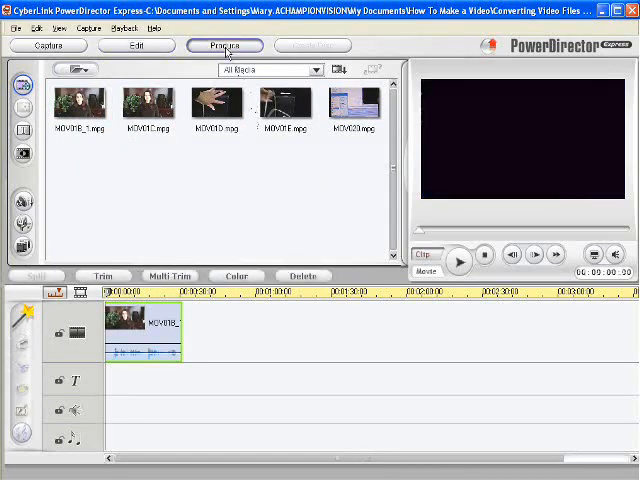
pyautogui.click(224, 44)
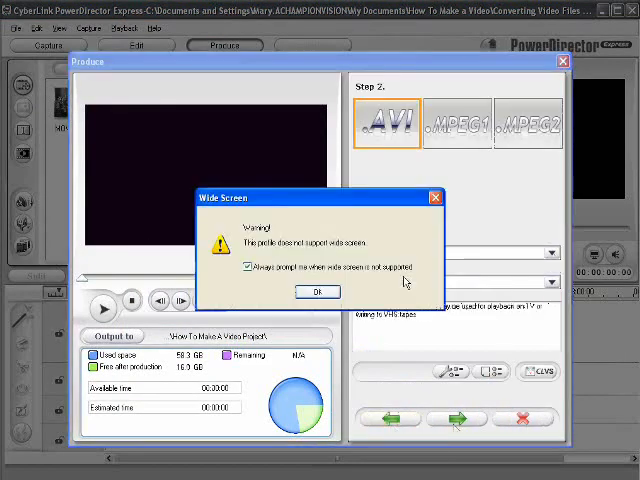
pyautogui.click(316, 292)
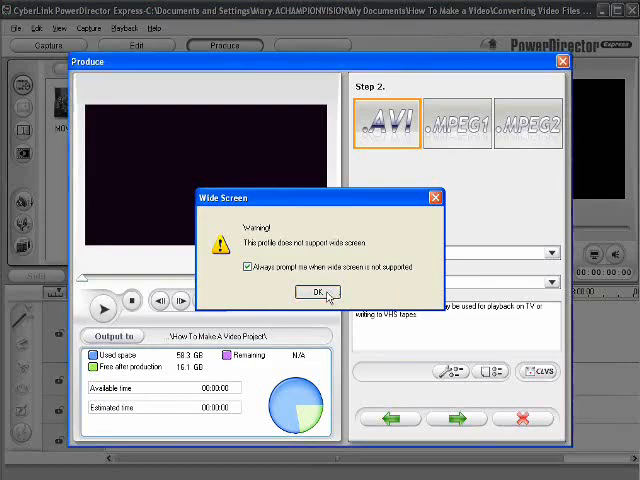
pyautogui.click(314, 292)
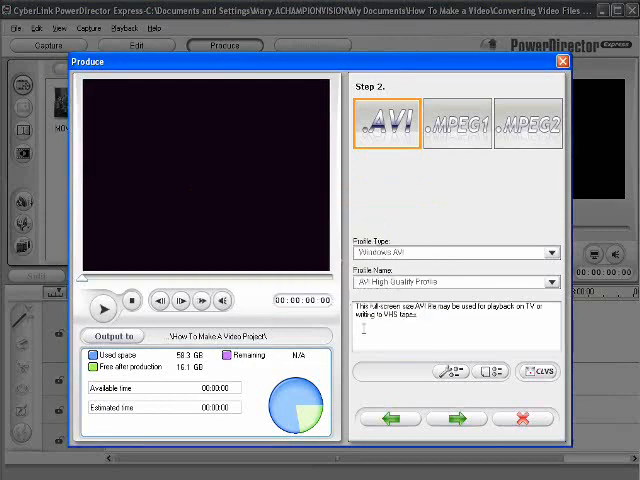
pyautogui.click(456, 418)
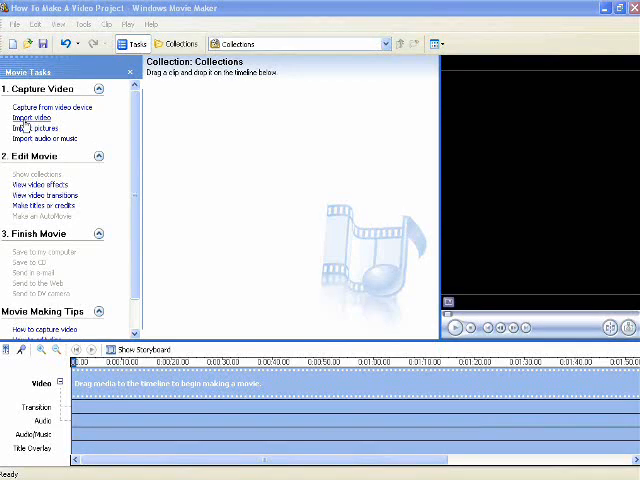
# Import the Introduction and Camtasia video clips and list them as collections
pyautogui.click(32, 120)
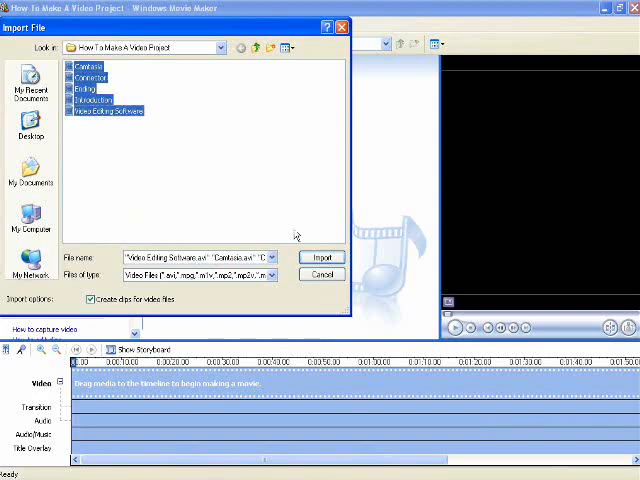
pyautogui.click(322, 256)
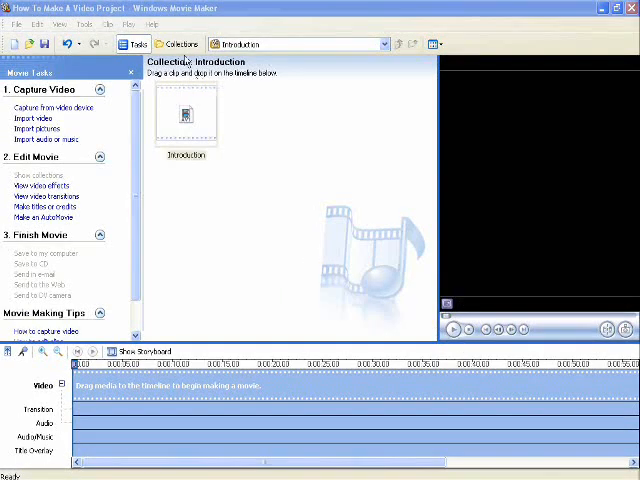
pyautogui.click(180, 44)
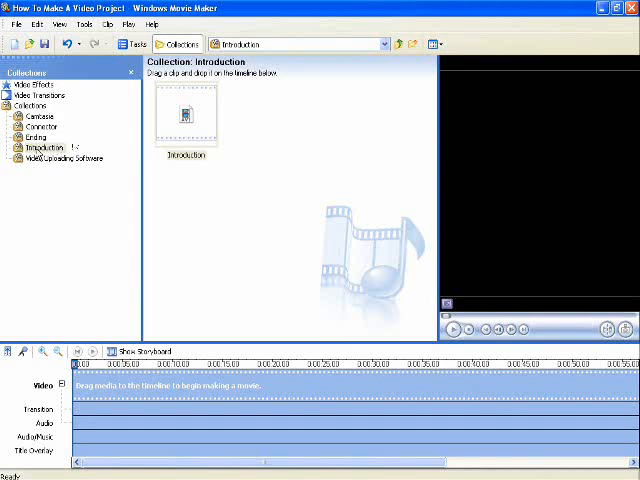
pyautogui.click(44, 146)
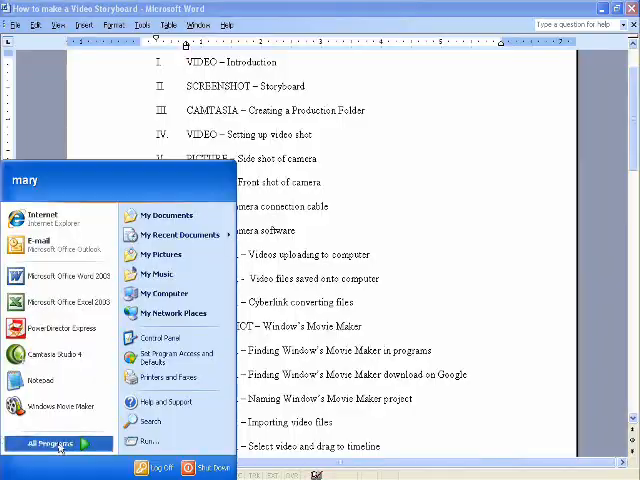
# Browse All Programs from the Start menu to find Camtasia Studio
pyautogui.click(130, 118)
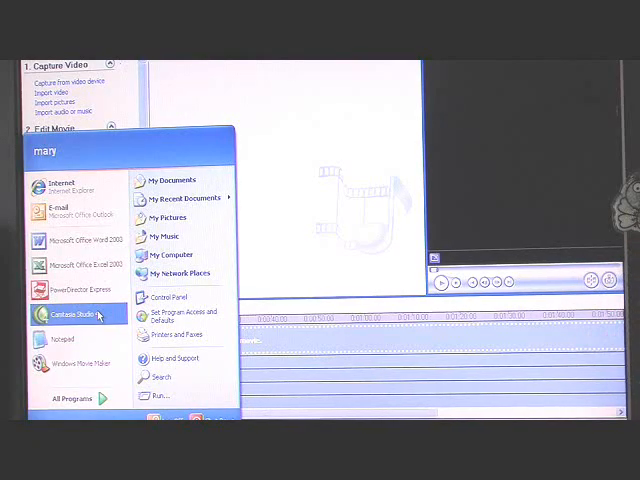
# Start a new Camtasia Studio screen-recording project and finish the New Recording Wizard
pyautogui.click(76, 312)
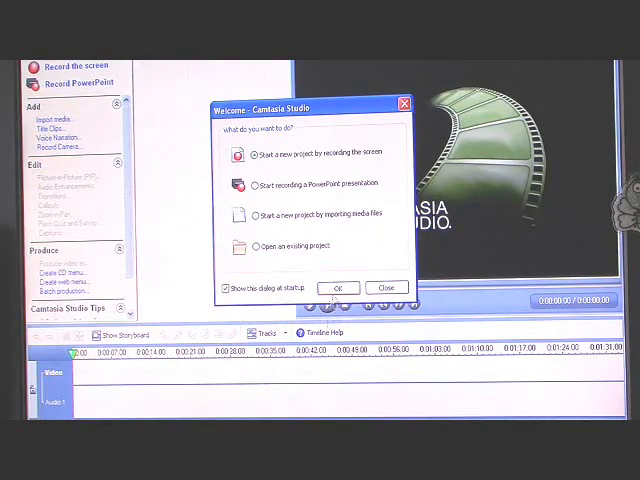
pyautogui.click(338, 288)
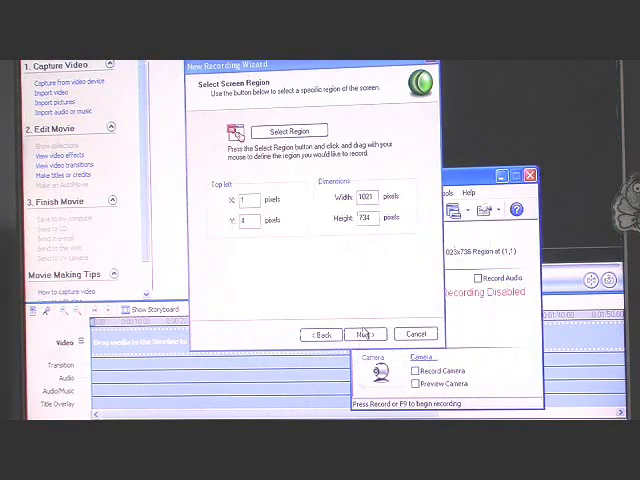
pyautogui.click(364, 334)
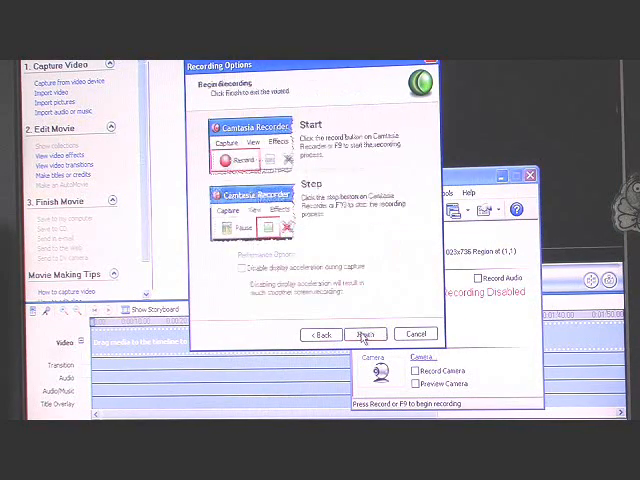
pyautogui.click(366, 334)
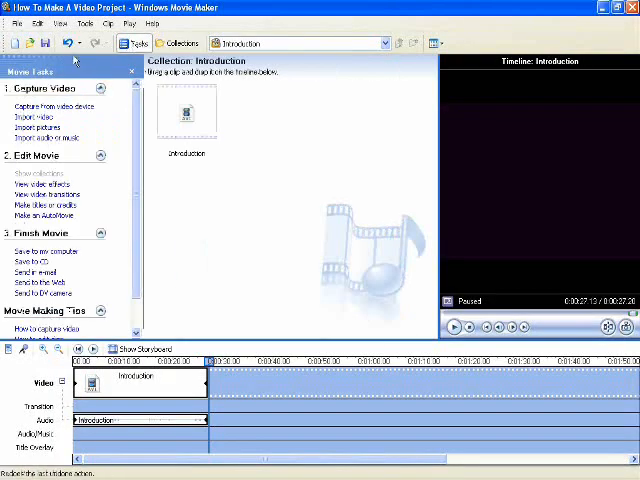
# Import the camera photos and the storyboard video into the Introduction collection
pyautogui.click(36, 128)
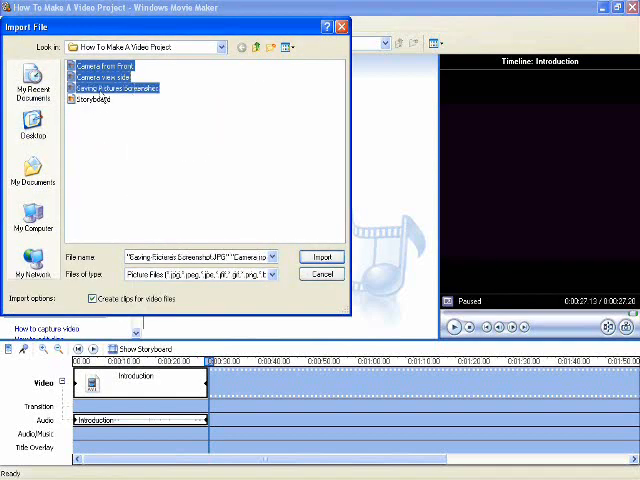
pyautogui.click(322, 256)
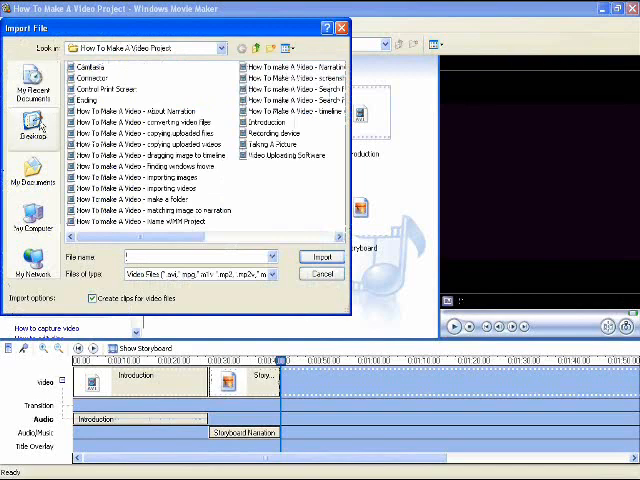
pyautogui.click(150, 122)
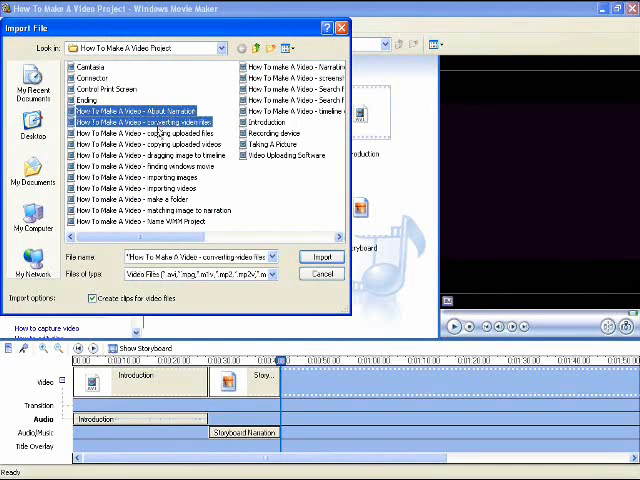
pyautogui.click(322, 256)
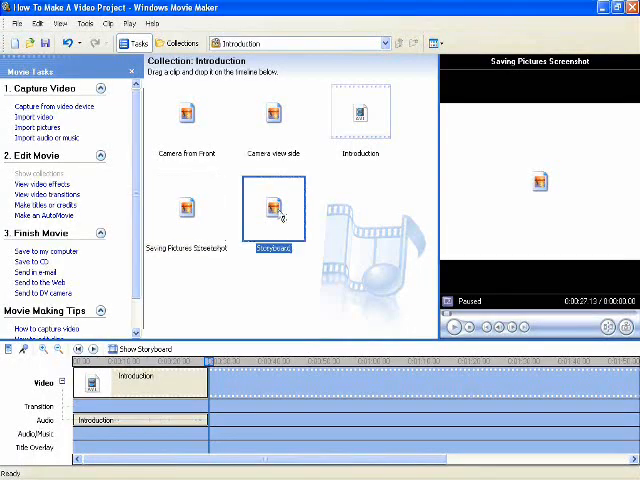
# Record a spoken narration over the Introduction and Storyboard clips with Narrate Timeline
pyautogui.click(276, 208)
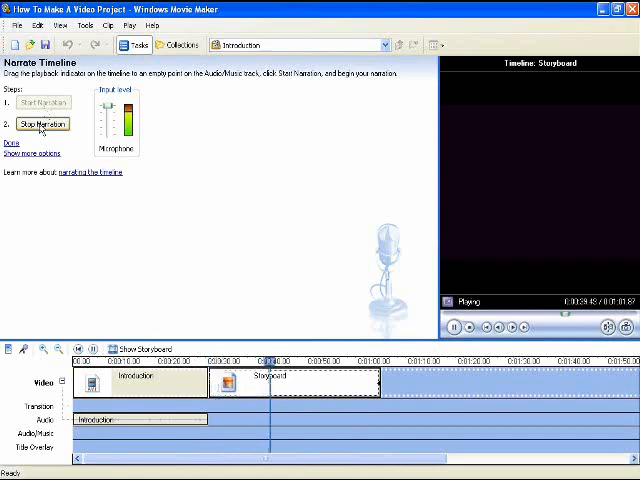
pyautogui.click(44, 124)
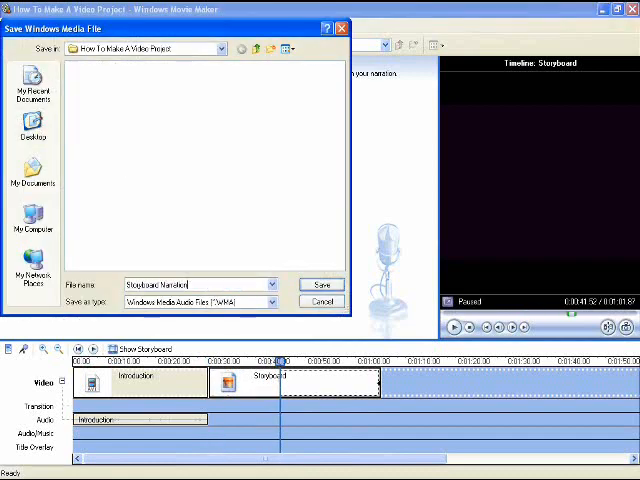
# Save the Storyboard Narration file so it lands on the audio track under the clips
pyautogui.click(320, 284)
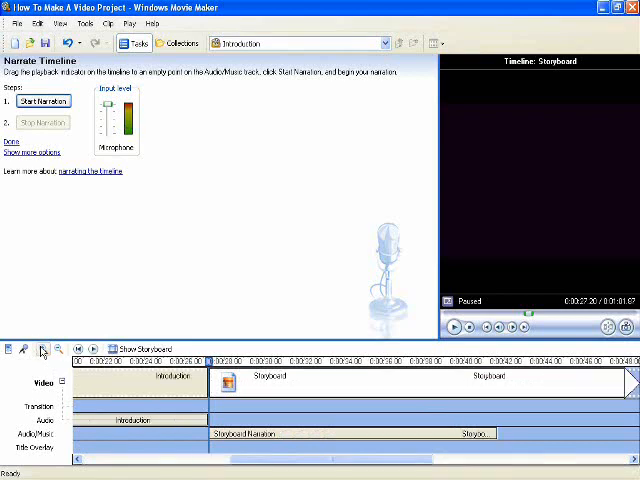
pyautogui.hscroll(3)
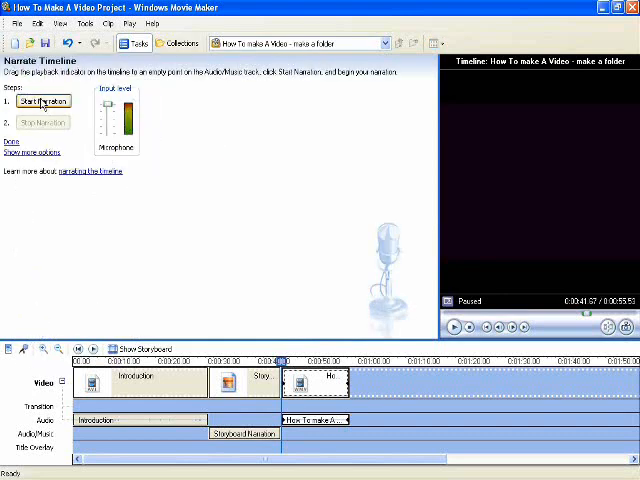
# Stop recording and save the narration clip as 'Make A Folder'
pyautogui.click(40, 100)
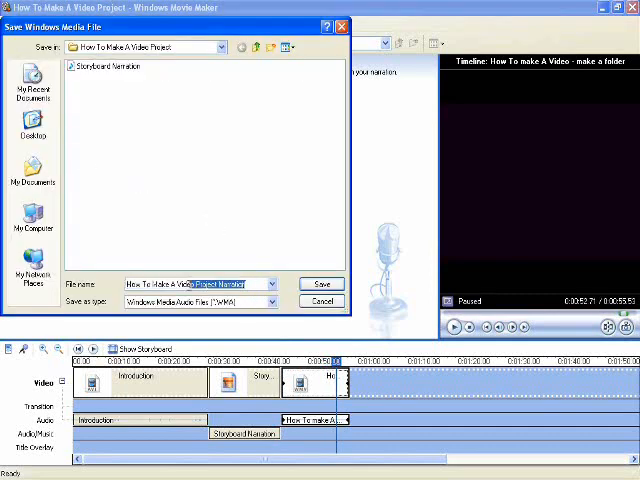
pyautogui.write('Make A Folder')
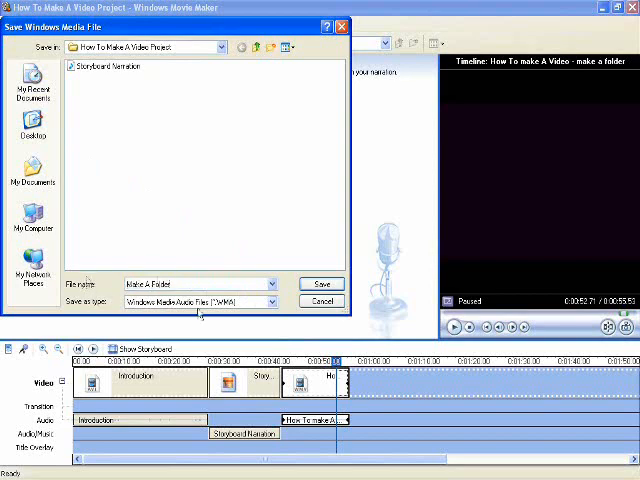
pyautogui.click(322, 300)
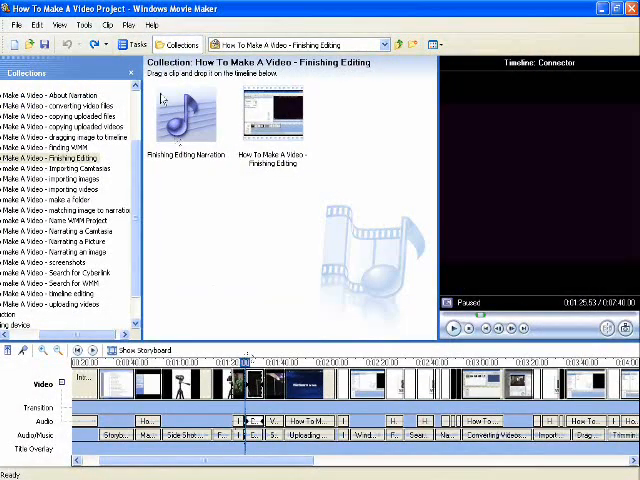
# Show the Movie Tasks list and bring up the Video Effects gallery
pyautogui.click(136, 44)
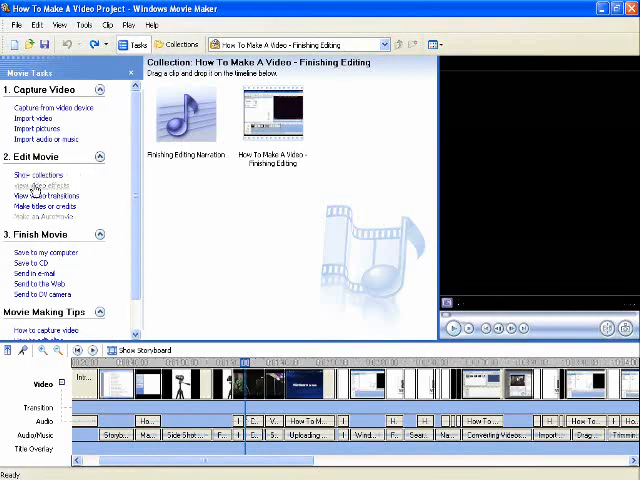
pyautogui.click(40, 184)
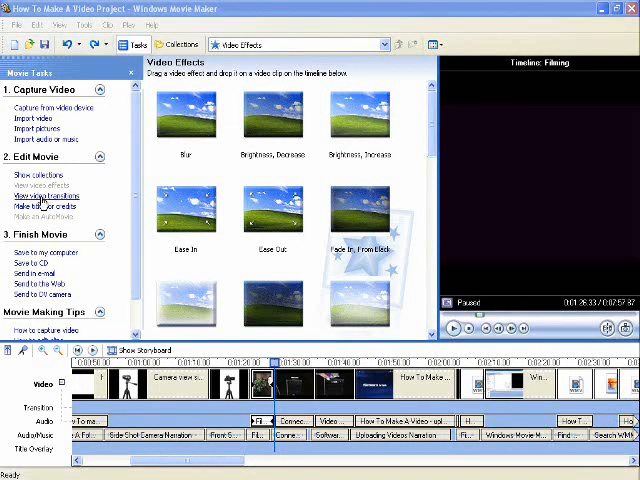
# Browse the Video Transitions gallery, then start making a title for the movie
pyautogui.click(42, 196)
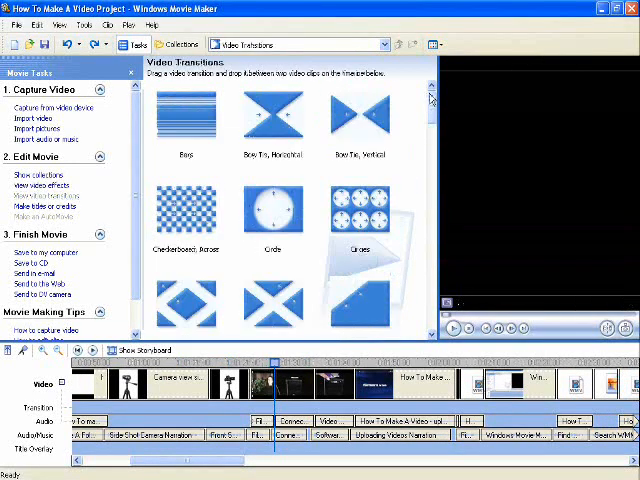
pyautogui.scroll(-3)
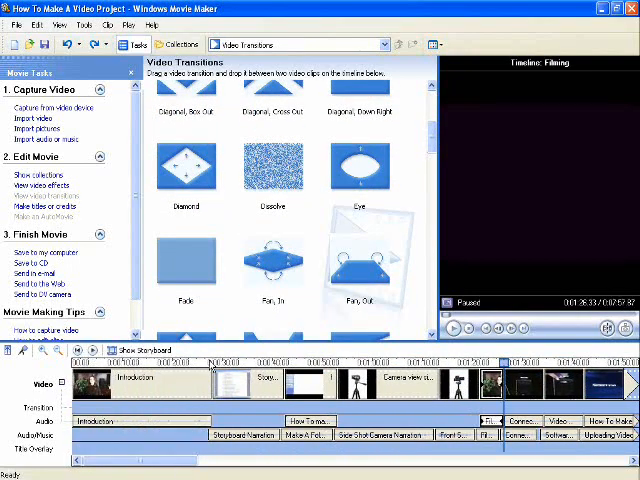
pyautogui.click(272, 168)
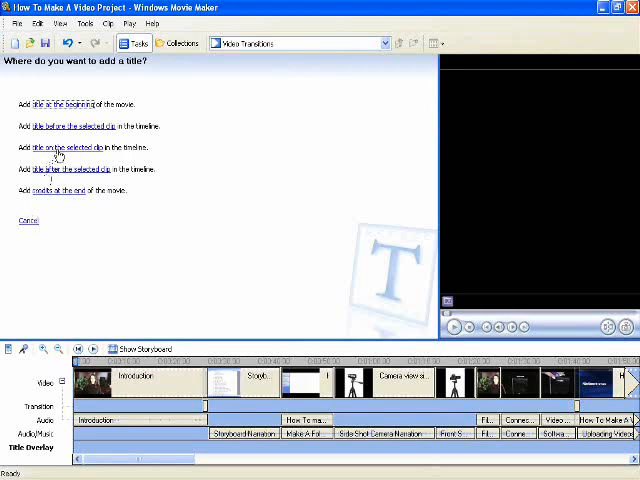
pyautogui.click(66, 148)
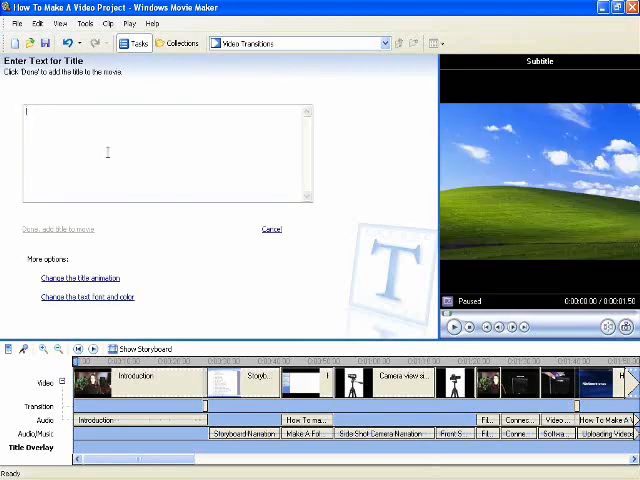
pyautogui.write('www.cmpsmoneysecrets.com')
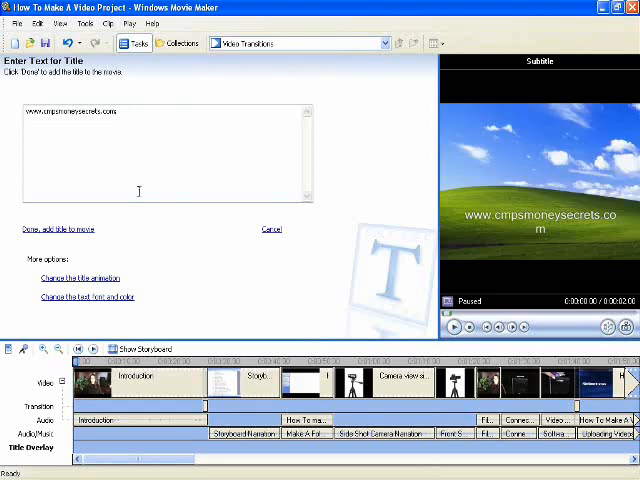
pyautogui.click(82, 278)
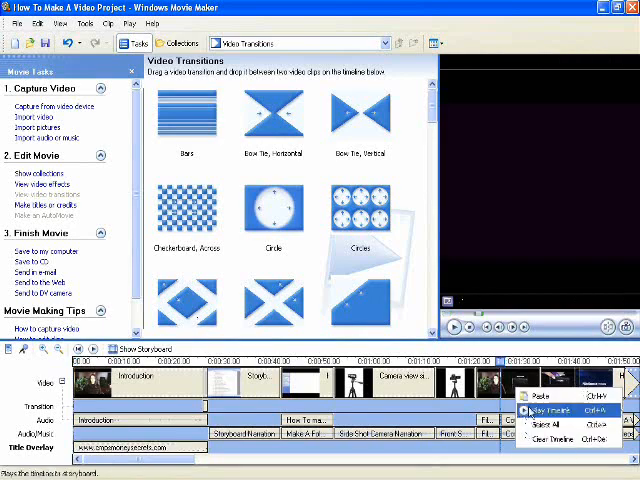
pyautogui.click(544, 412)
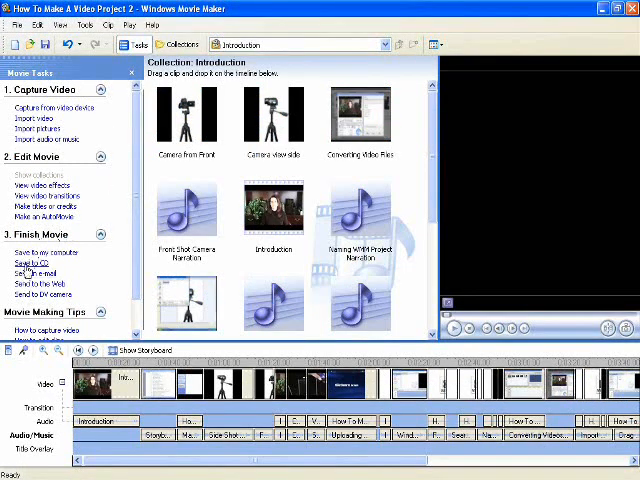
# Burn the movie to CD as 'How To Make A Video' at best-fit quality and finish the wizard
pyautogui.click(32, 254)
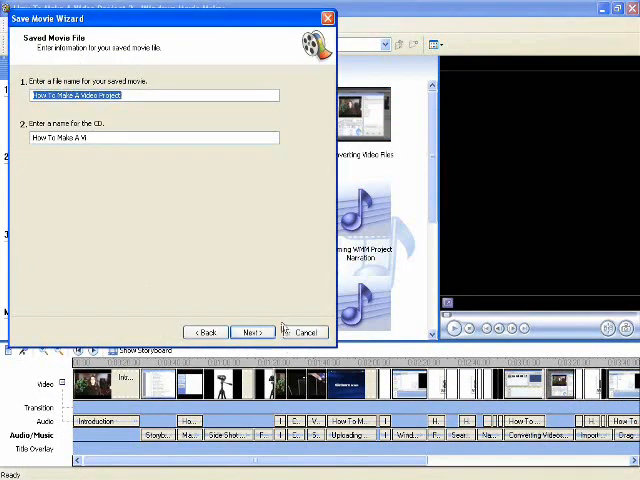
pyautogui.click(252, 332)
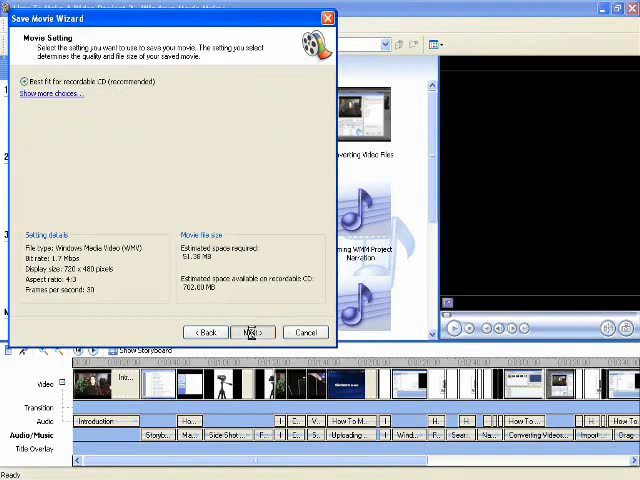
pyautogui.click(252, 332)
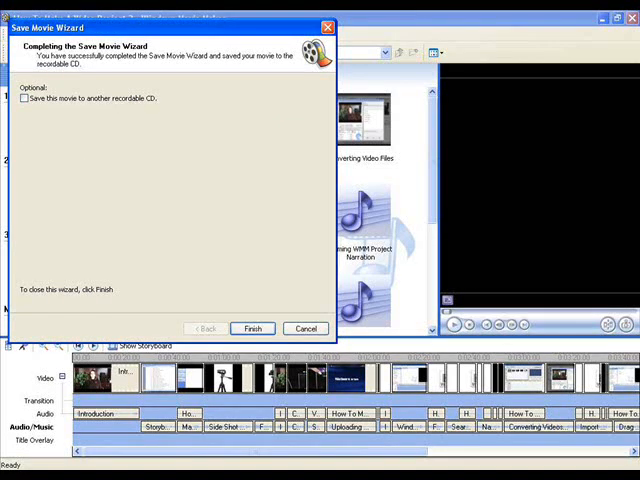
pyautogui.click(252, 328)
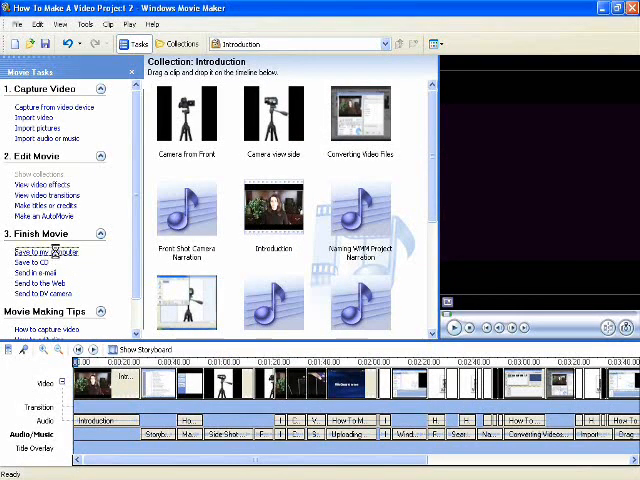
# Save the movie to the computer using the 'Other settings: High quality video' option
pyautogui.click(44, 250)
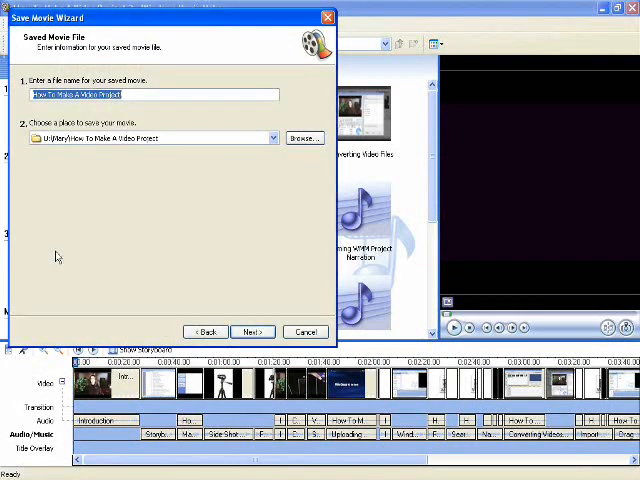
pyautogui.click(252, 332)
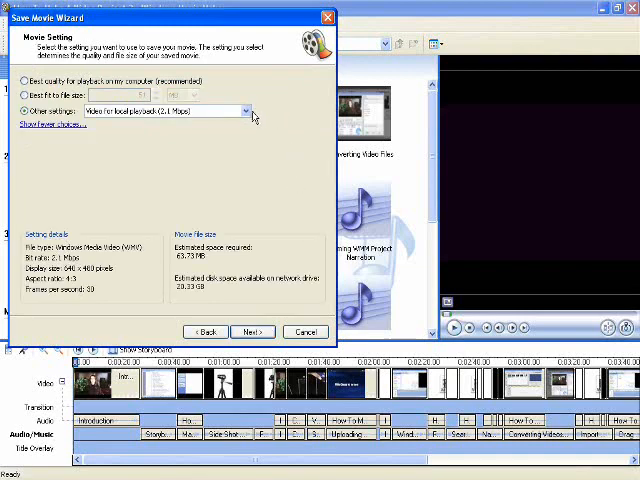
pyautogui.click(244, 110)
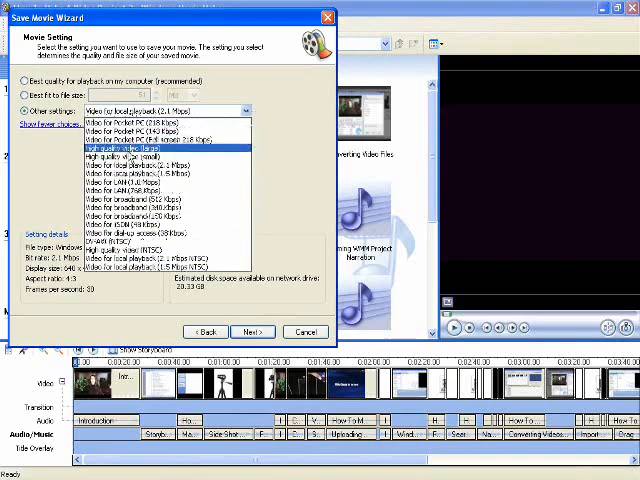
pyautogui.click(160, 148)
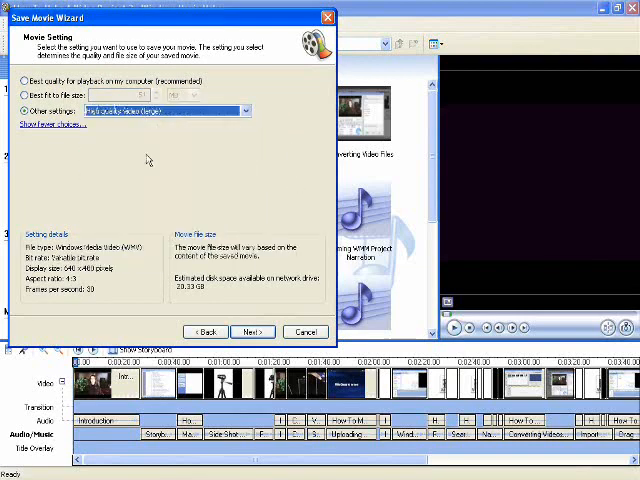
pyautogui.click(252, 332)
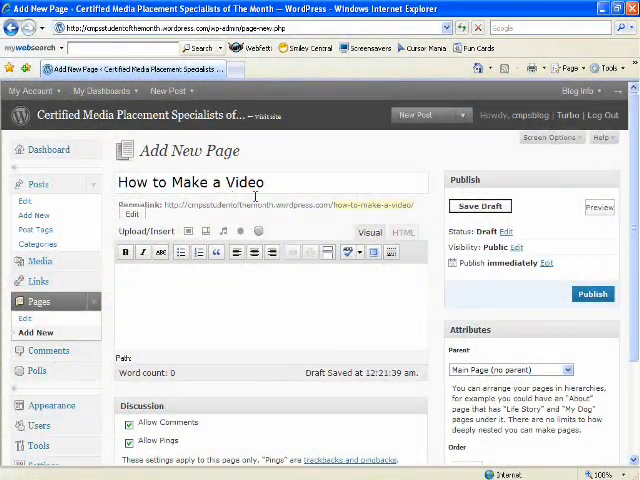
# Upload the 'How To Make A Video' movie file to the WordPress page via the browser uploader
pyautogui.click(206, 232)
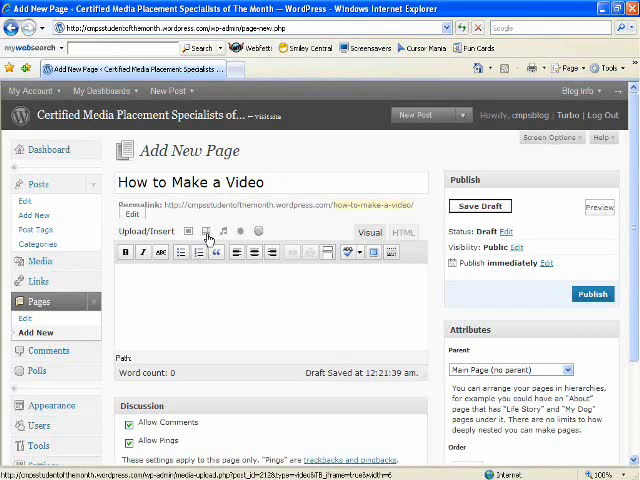
pyautogui.click(208, 232)
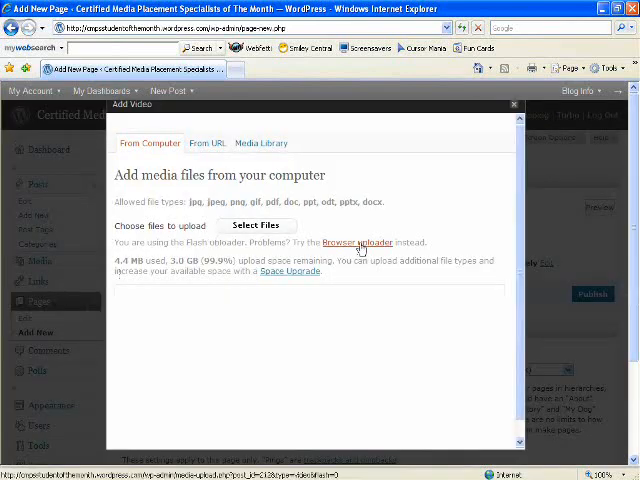
pyautogui.click(356, 242)
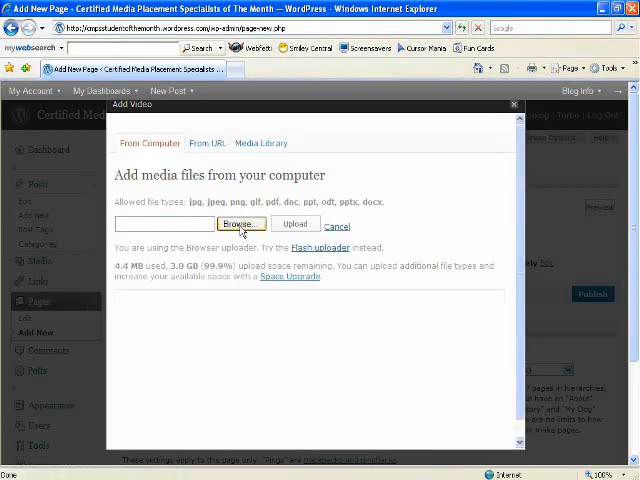
pyautogui.click(240, 224)
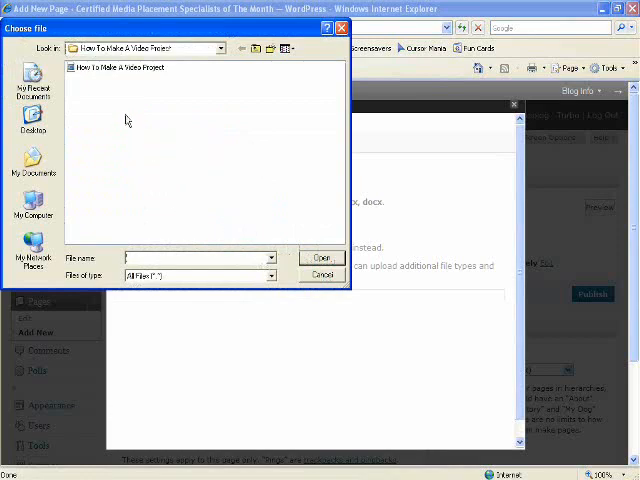
pyautogui.click(320, 256)
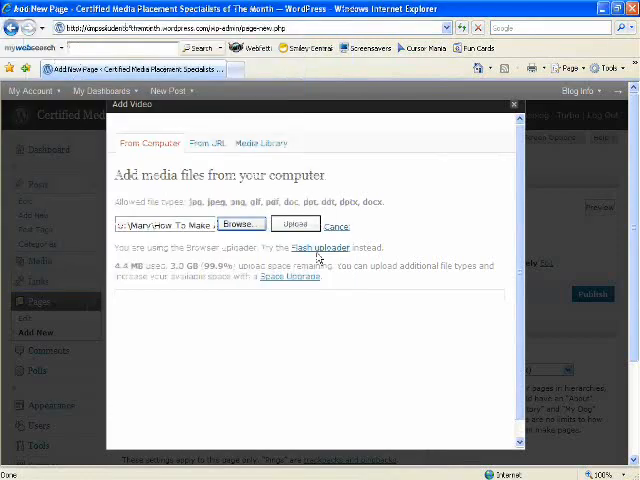
pyautogui.click(296, 224)
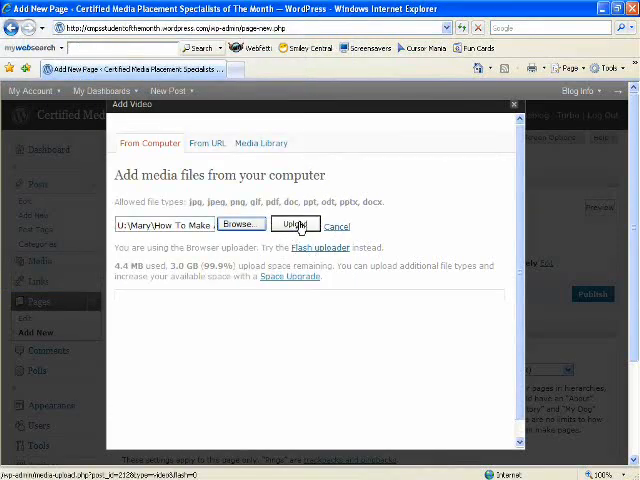
pyautogui.click(294, 224)
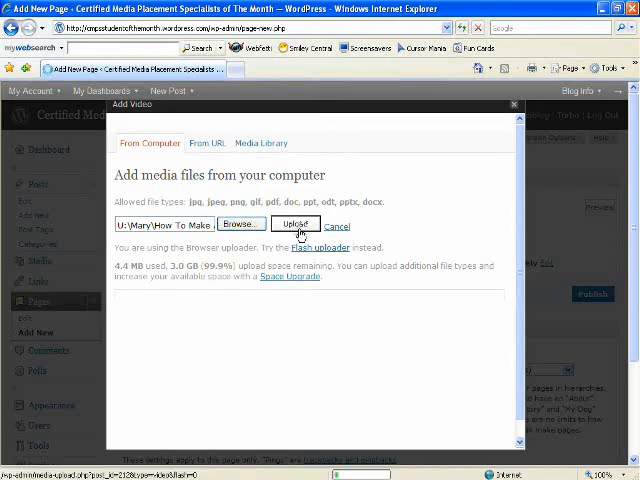